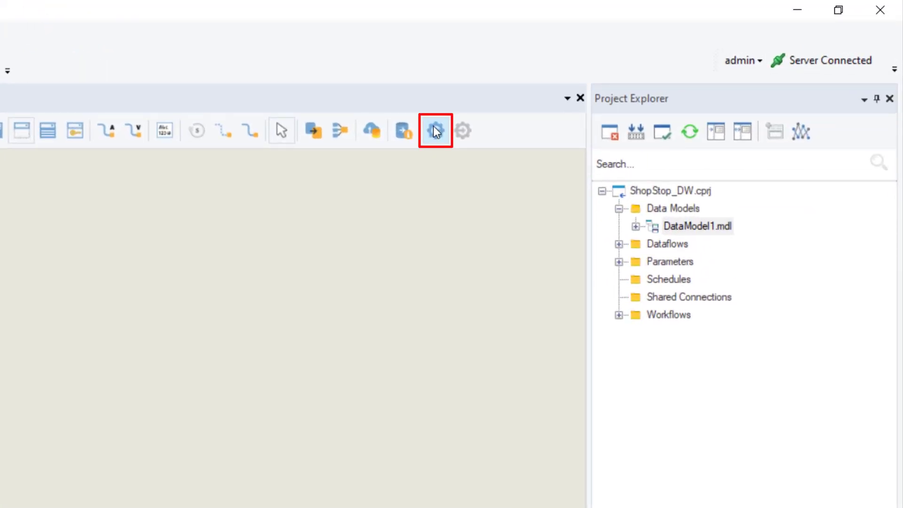
- Reverse-engineer Cities, Countries, StockItems, Customers and other ShopStop_Sales tables into ShopStop_Source
click(435, 130)
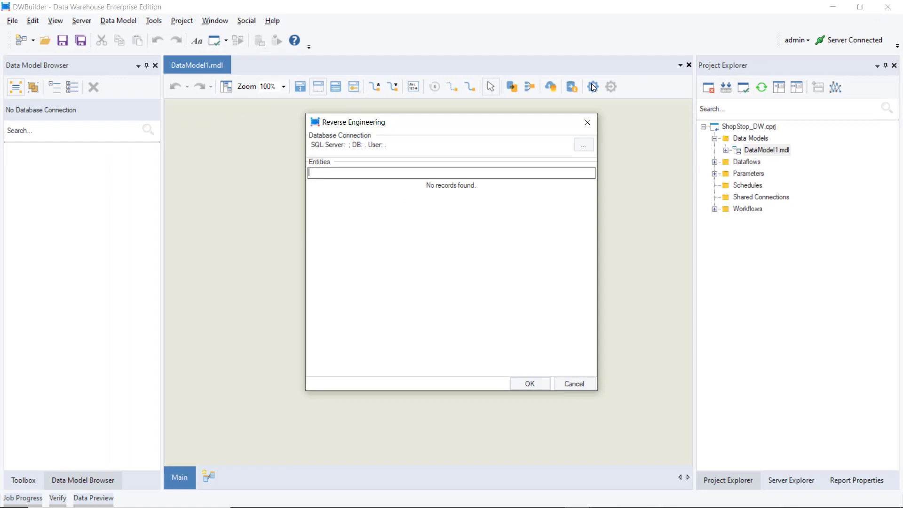
click(583, 145)
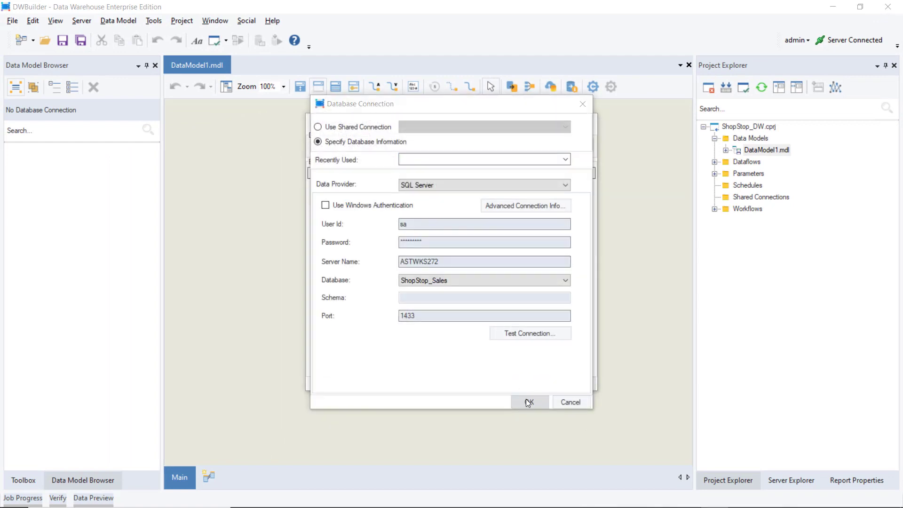
click(529, 402)
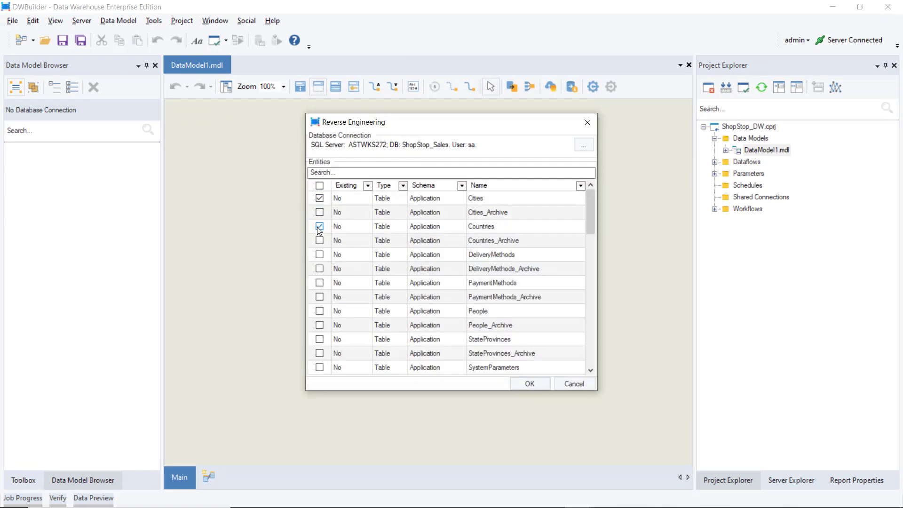
scroll(down, 3)
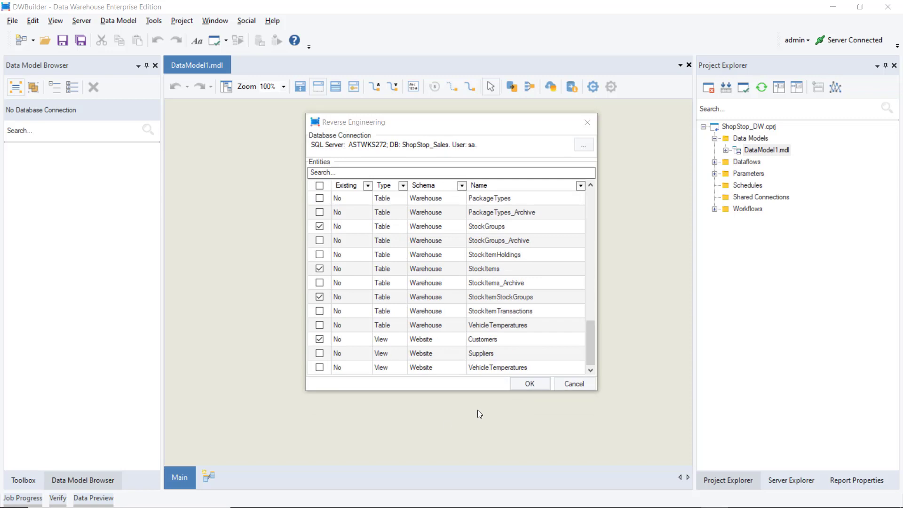
click(530, 384)
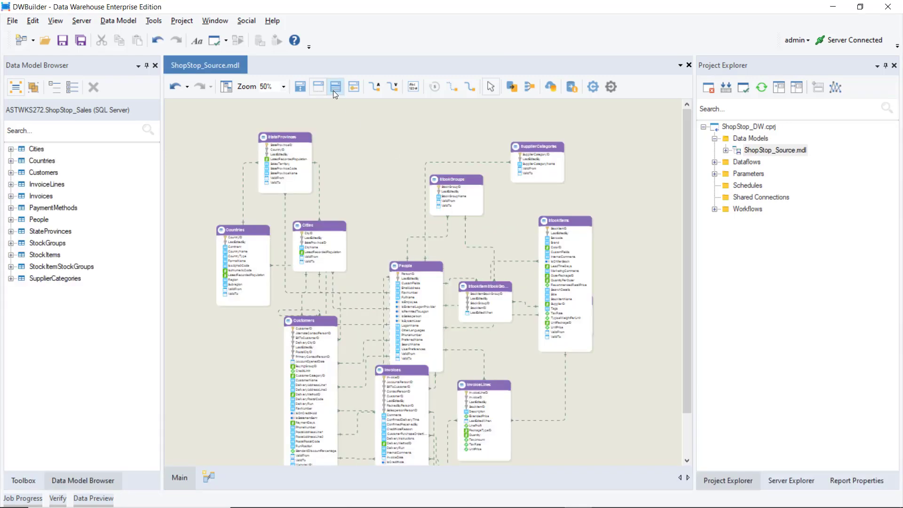
click(336, 87)
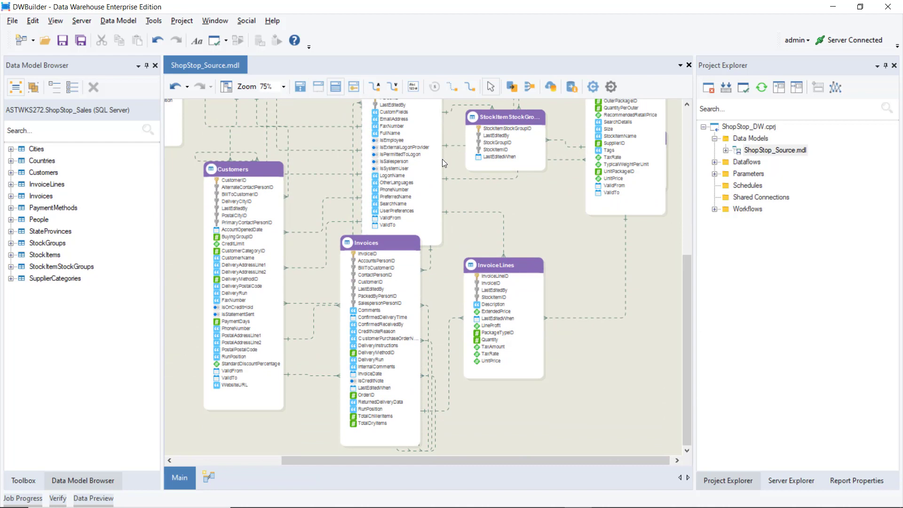
click(284, 86)
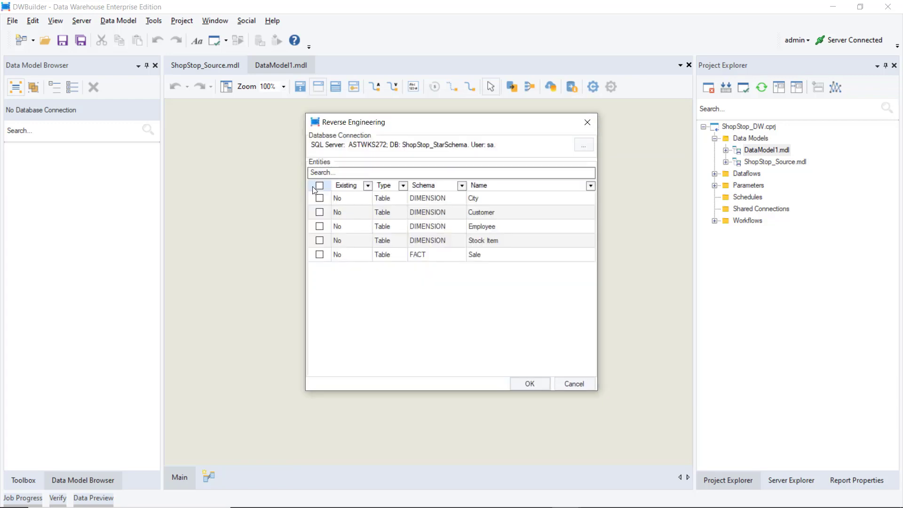
- Import all star schema entities (Sale, City, Customer, Employee, Stock_Item) and build the dimensional model
click(320, 186)
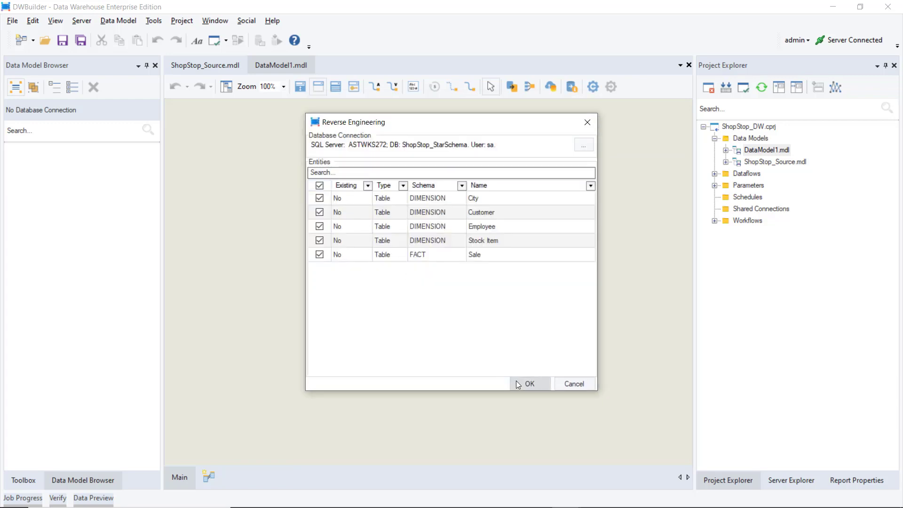
click(530, 384)
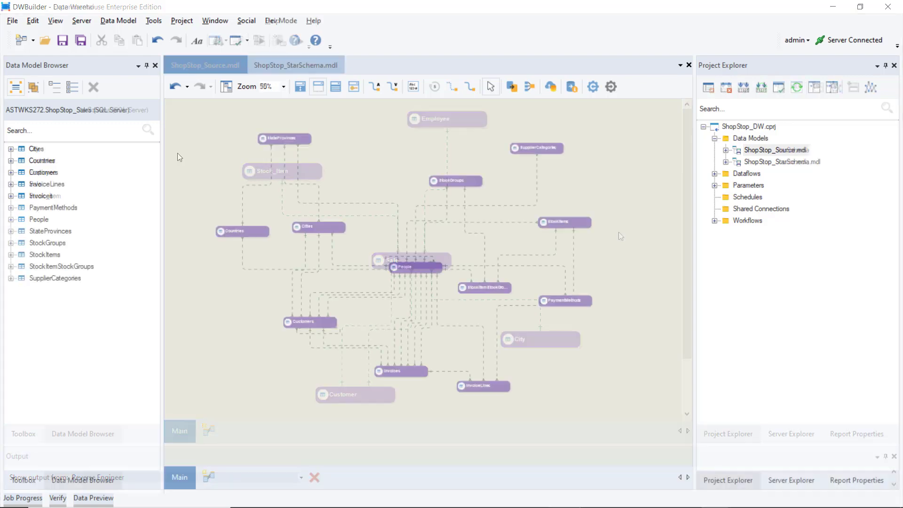
click(118, 21)
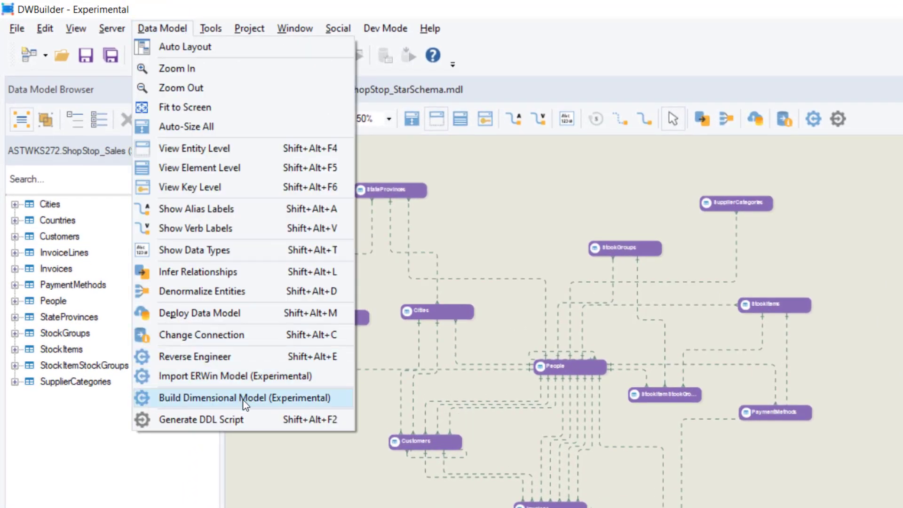
click(245, 398)
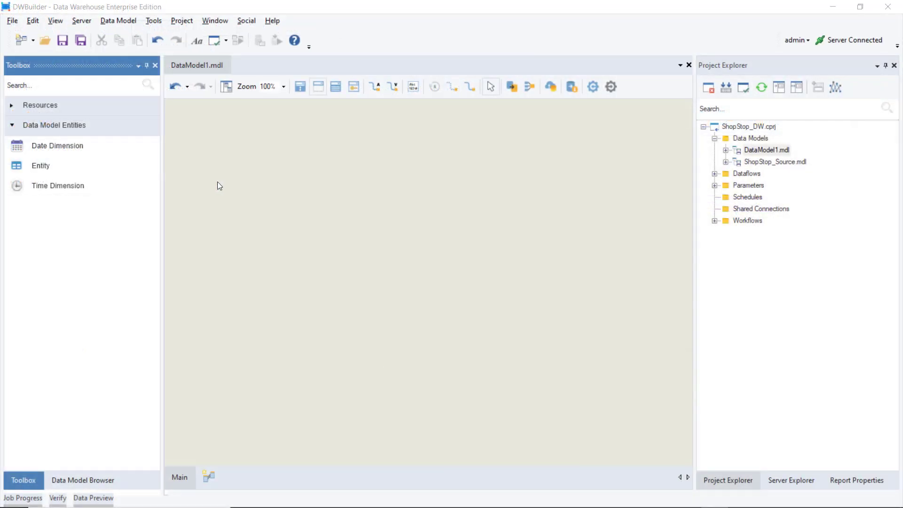
drag(41, 165, 302, 252)
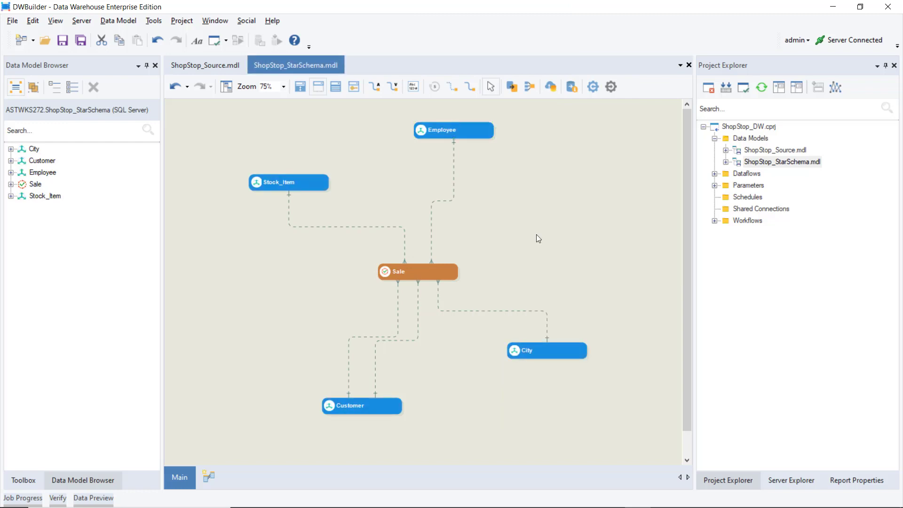
- Assign dimension roles to Employee's columns, including IsPlaceholder, then accept the Sale layout
double_click(453, 130)
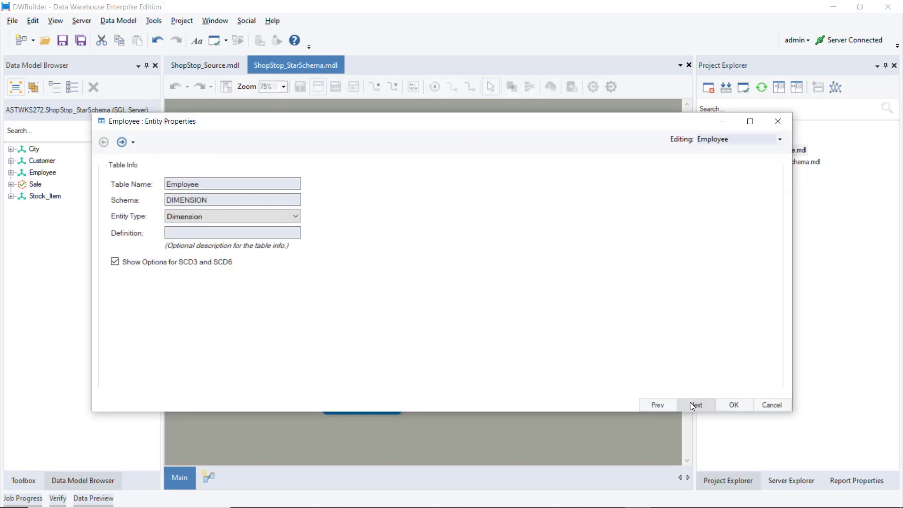
click(696, 405)
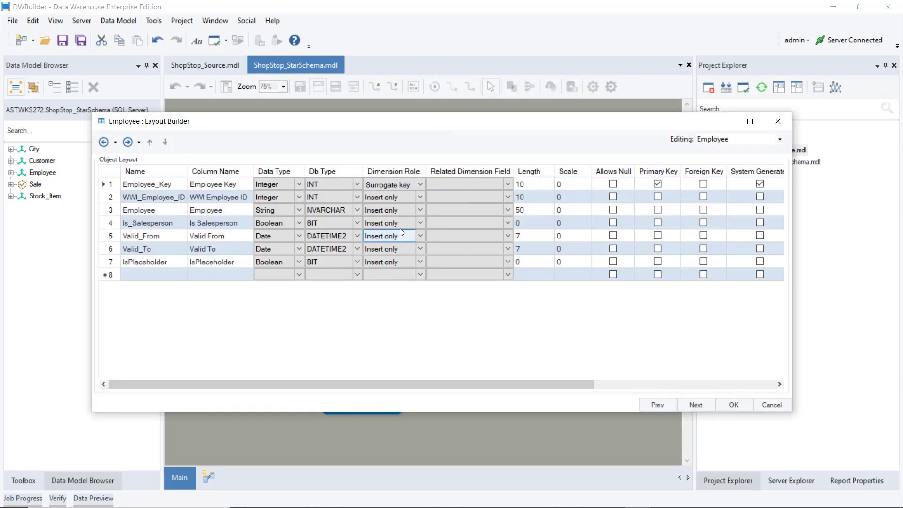
click(420, 210)
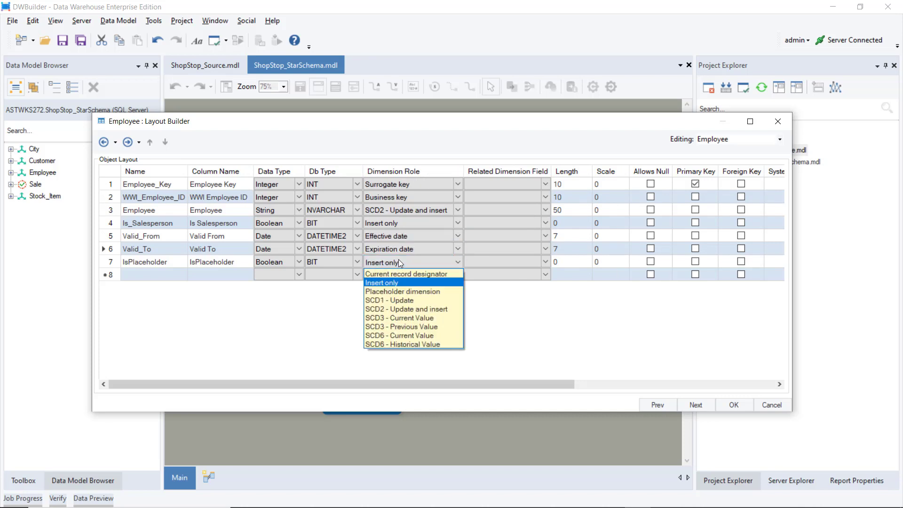
click(402, 291)
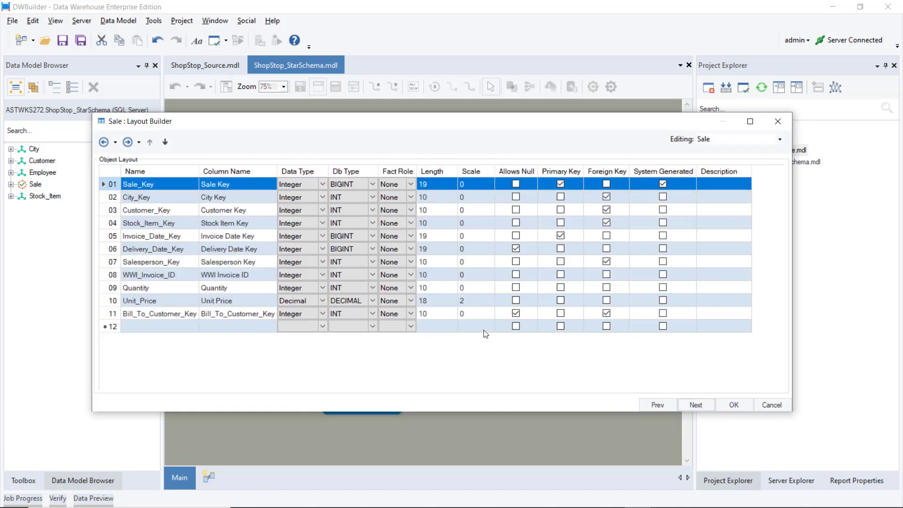
click(735, 405)
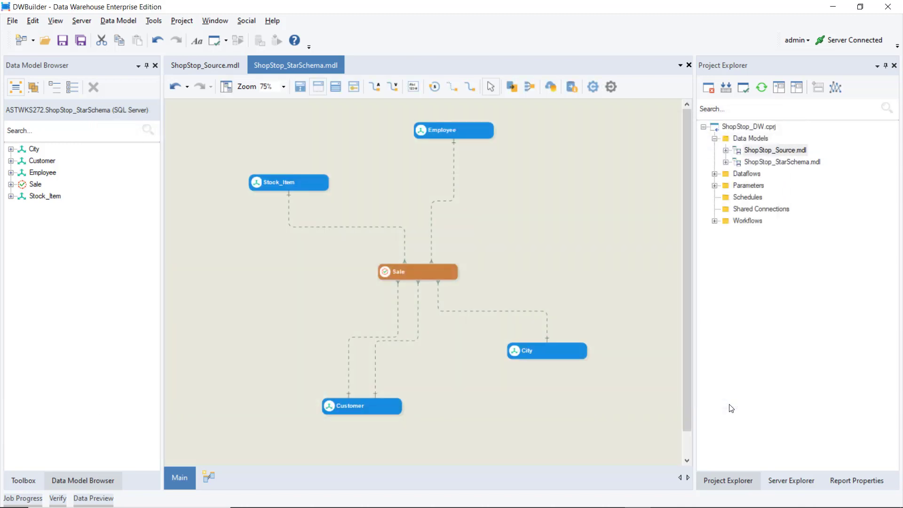
- Place a DateDimension entity from the Toolbox onto the ShopStop_StarSchema diagram
click(25, 481)
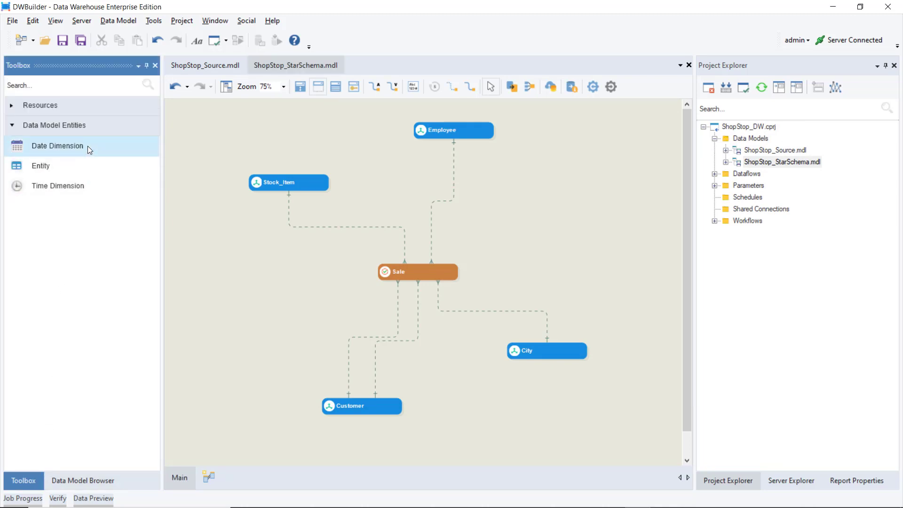
drag(57, 145, 582, 217)
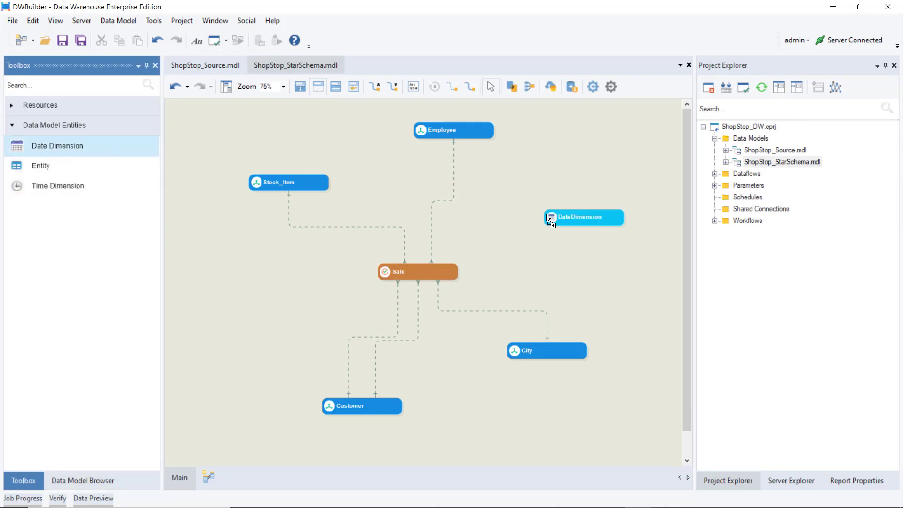
click(86, 480)
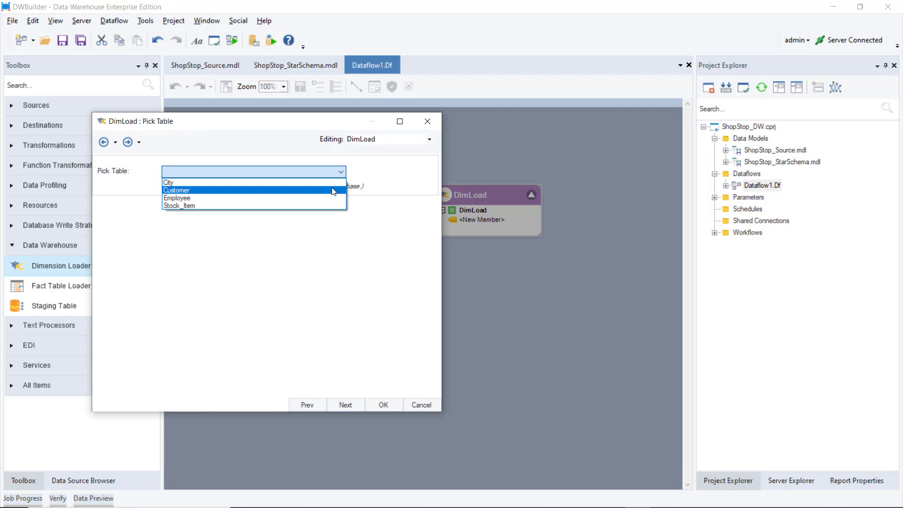
- Load the Customer dimension table in a dimension loader dataflow
click(176, 190)
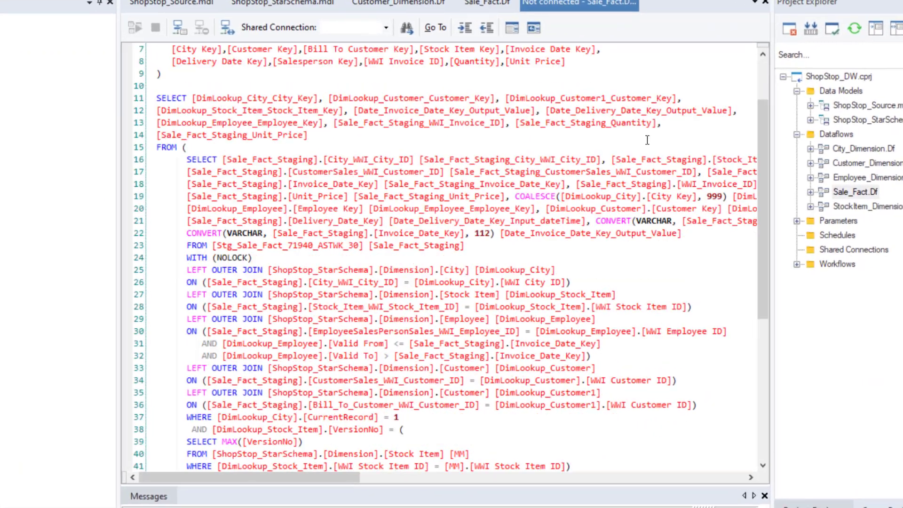
scroll(down, 3)
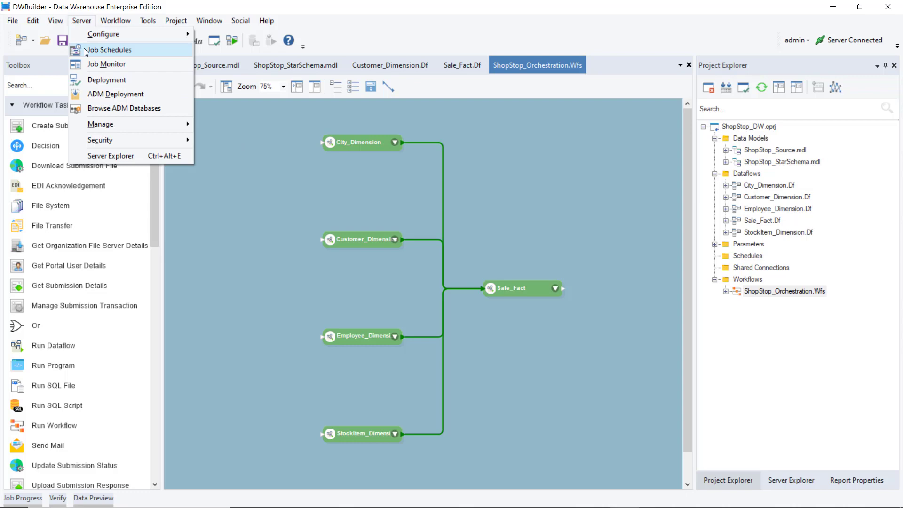
- Begin a job schedule for the ShopStop_Orchestration workflow in job scheduling settings
click(112, 50)
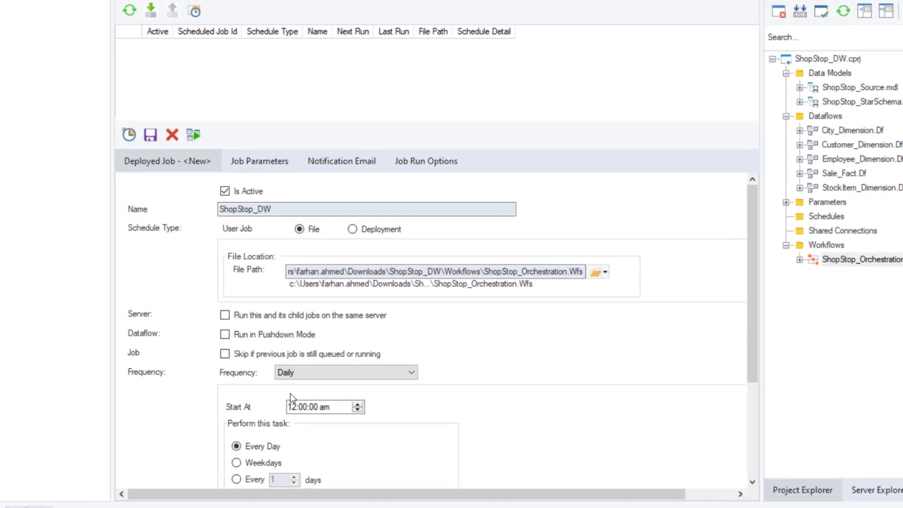
click(345, 372)
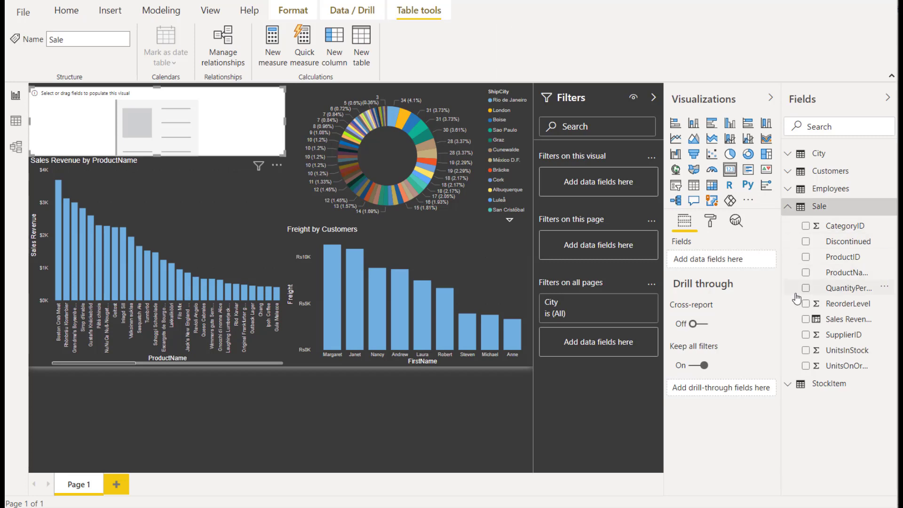
- Add the Sale table's Sales Revenue field to the card, showing $45.84K
click(806, 319)
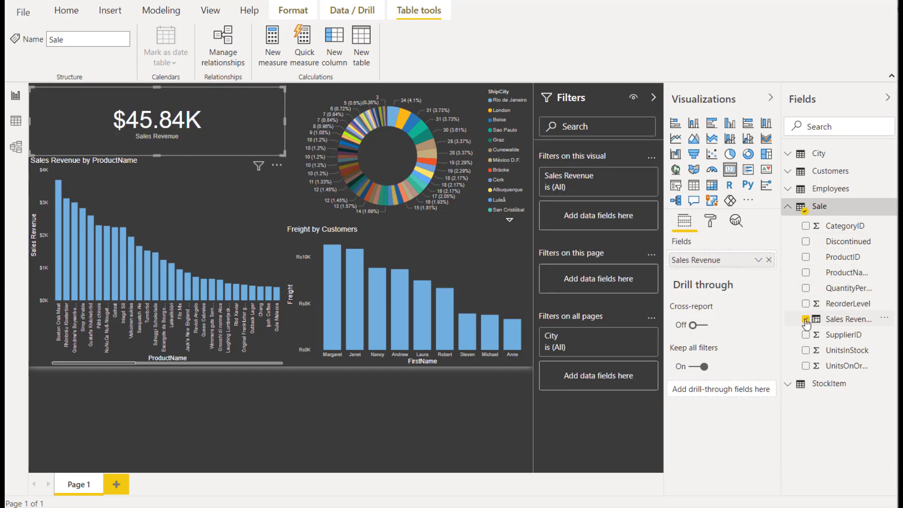